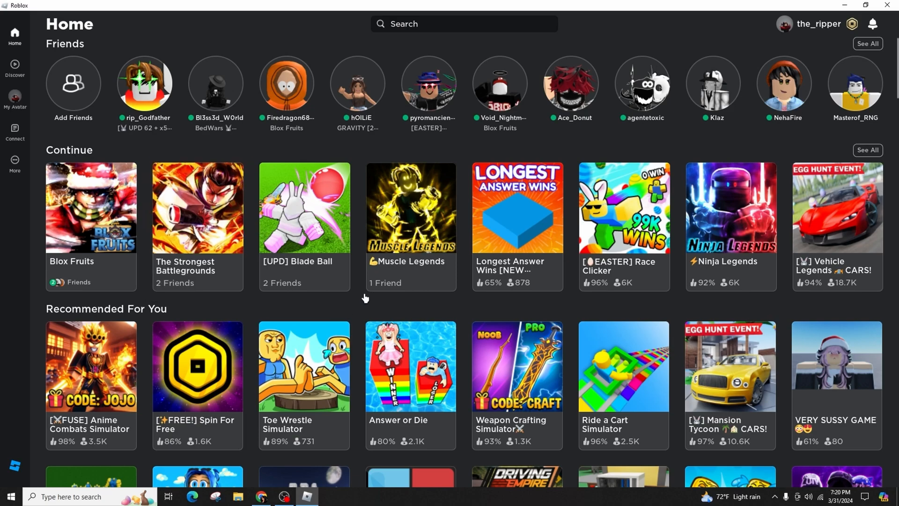
Go from Home to The Strongest Battlegrounds page via its Continue-row tile
left_click(197, 207)
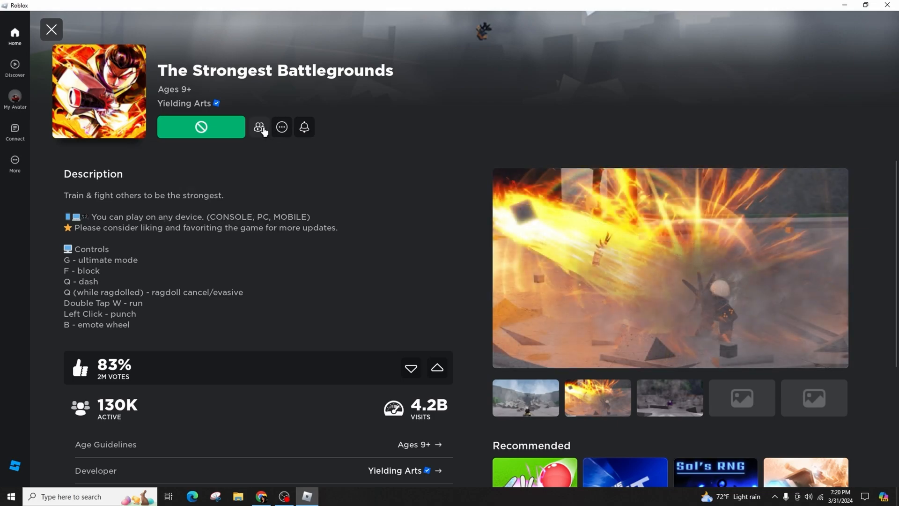
Show the game's Private Servers list, where the server 'uuu' appears
left_click(259, 127)
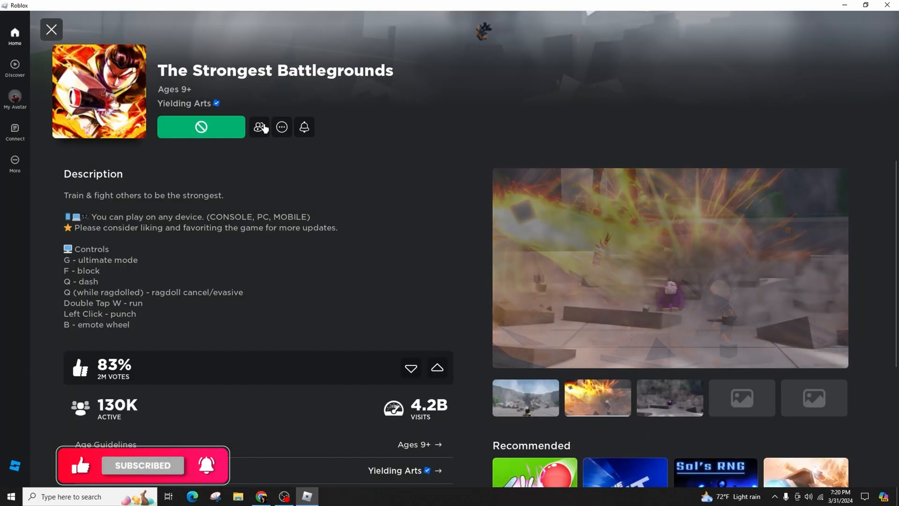
left_click(281, 127)
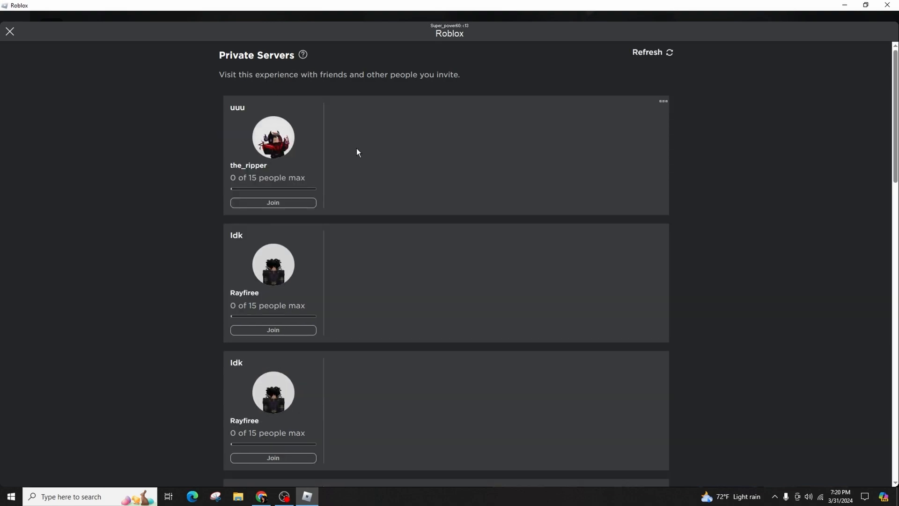
mouse_move(662, 81)
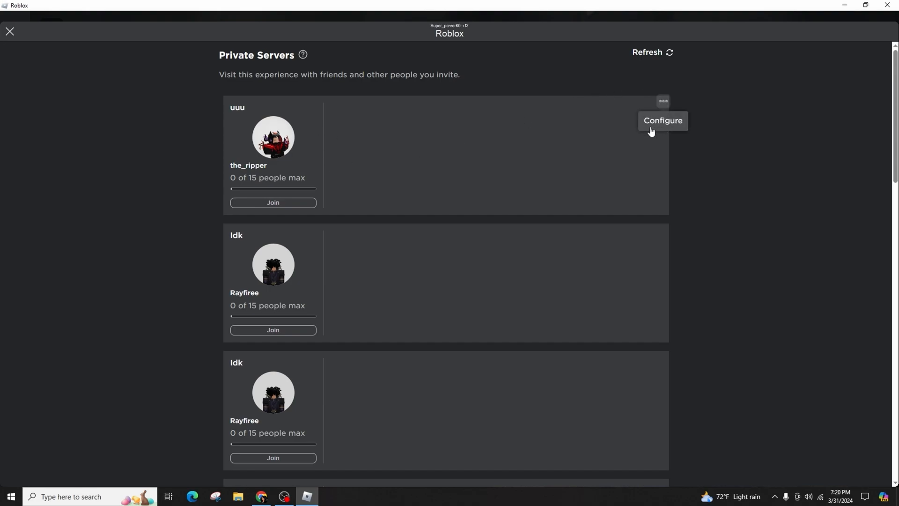
mouse_move(512, 130)
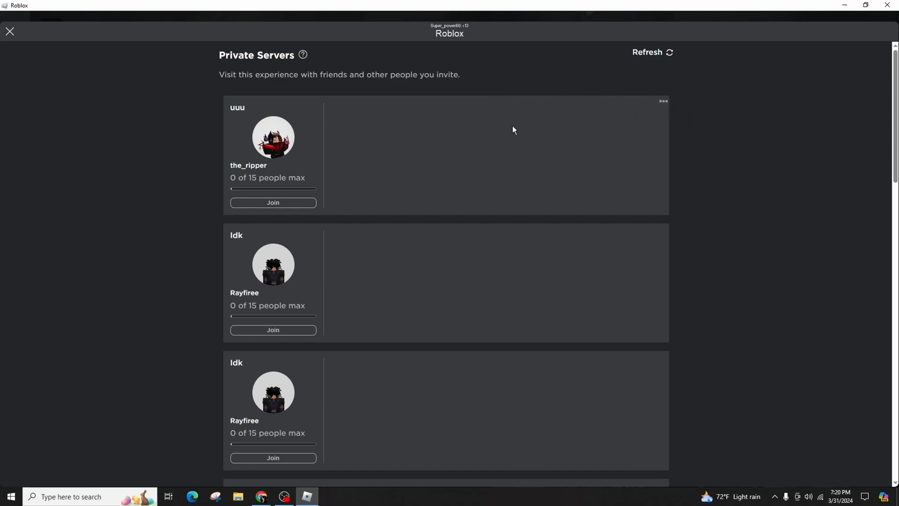
In the 'uuu' server's Configure settings, switch Allow Joining off
left_click(662, 101)
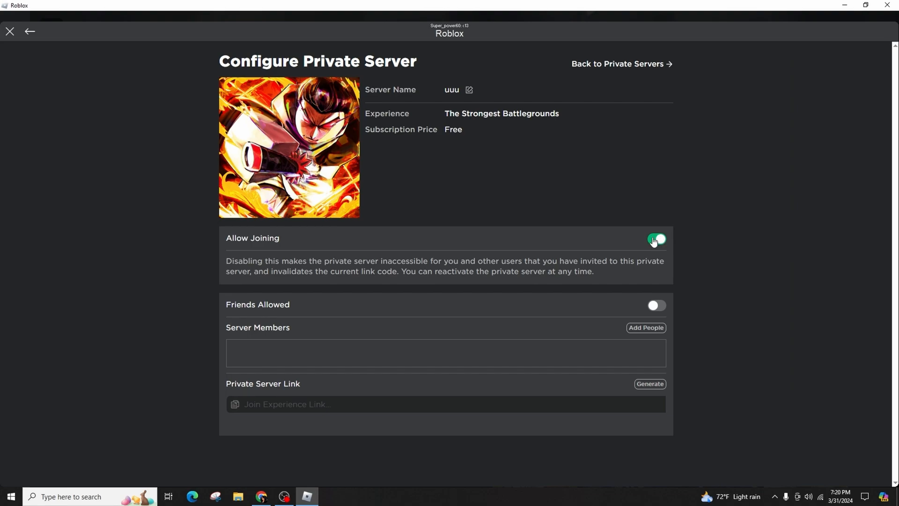
left_click(656, 239)
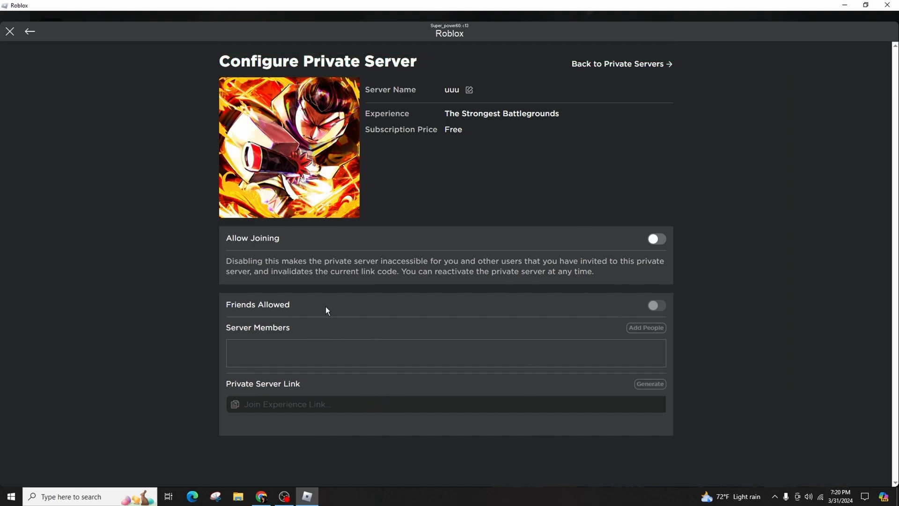
mouse_move(585, 139)
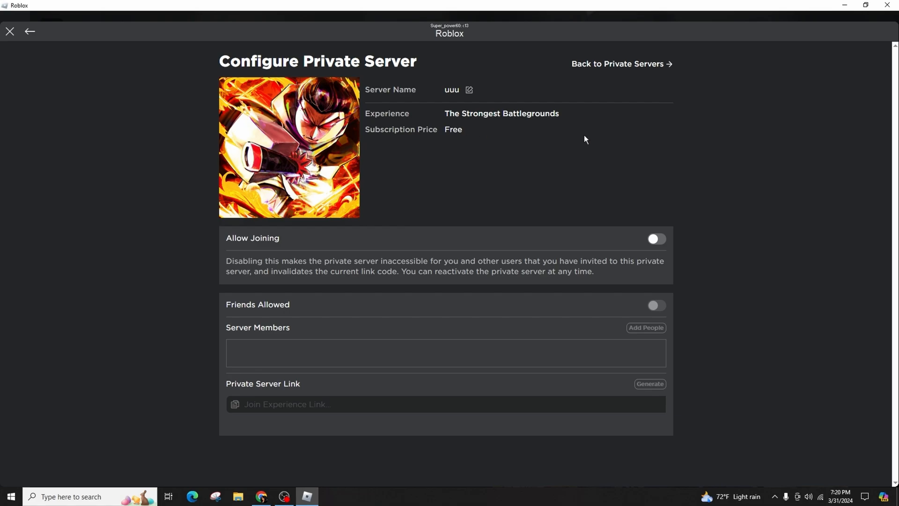
mouse_move(618, 64)
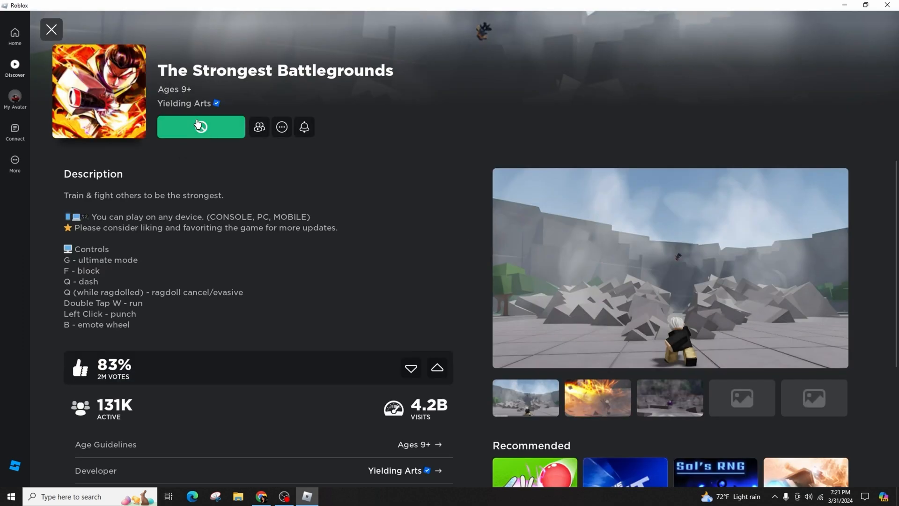
left_click(201, 127)
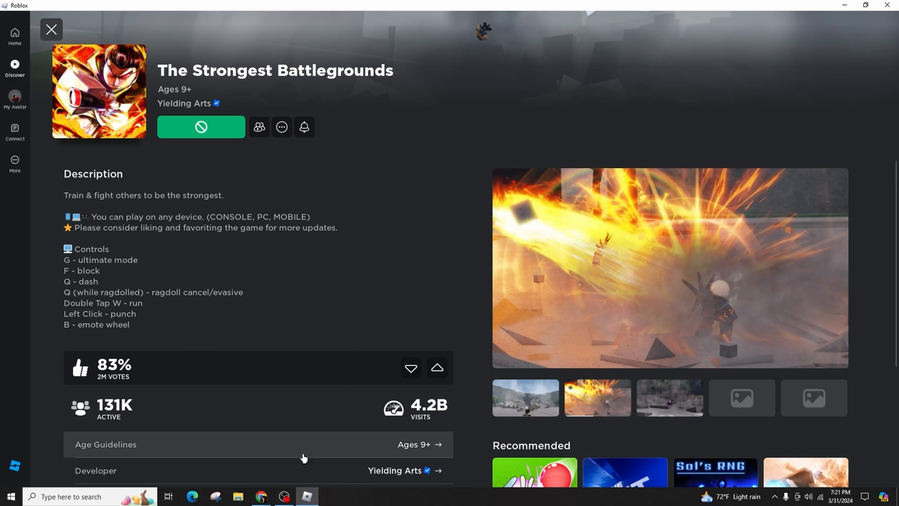
left_click(51, 29)
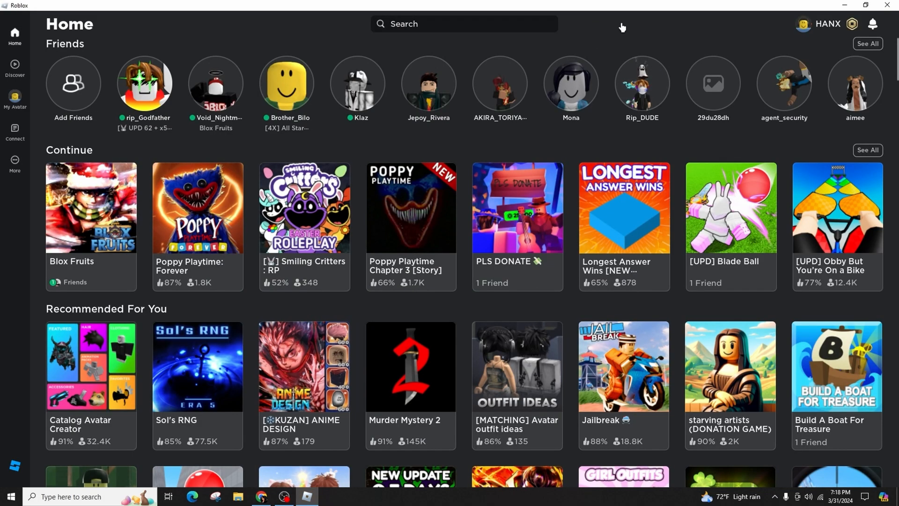
mouse_move(580, 33)
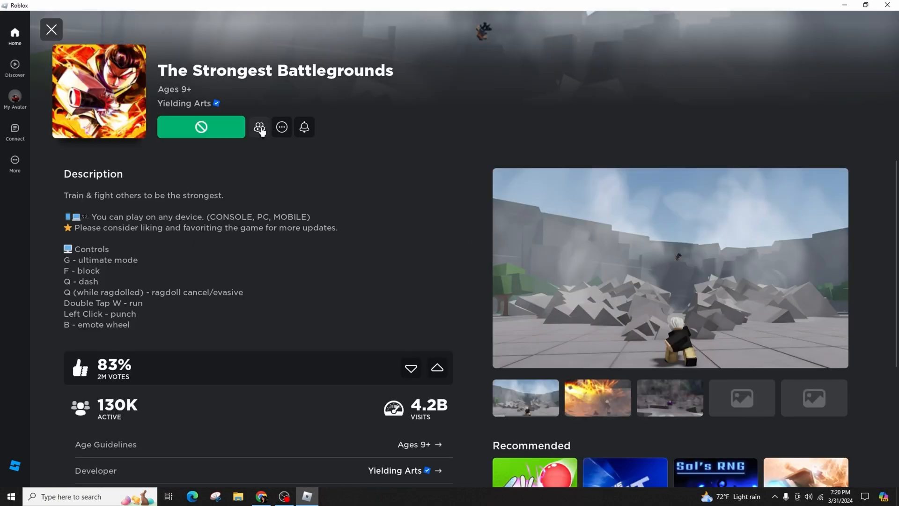
Review the play-with-friends and Invite Friends options, then return to the Home screen
left_click(259, 127)
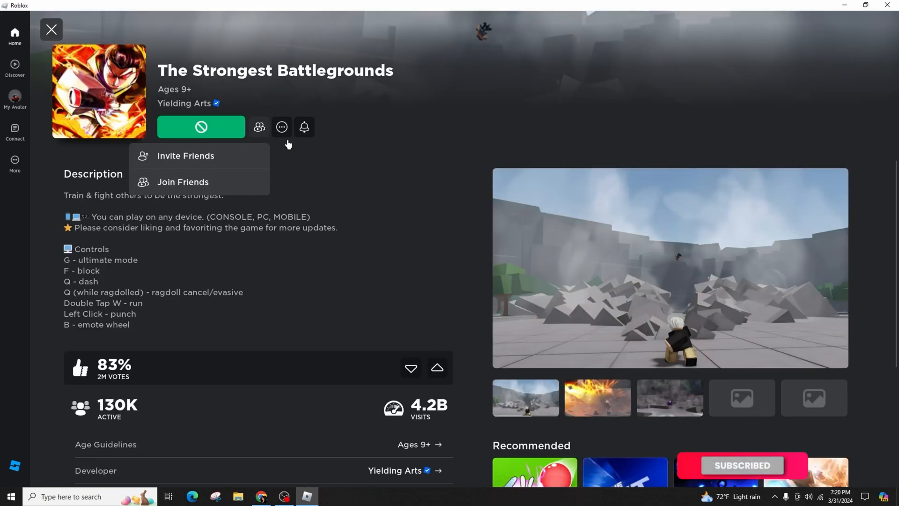
left_click(281, 127)
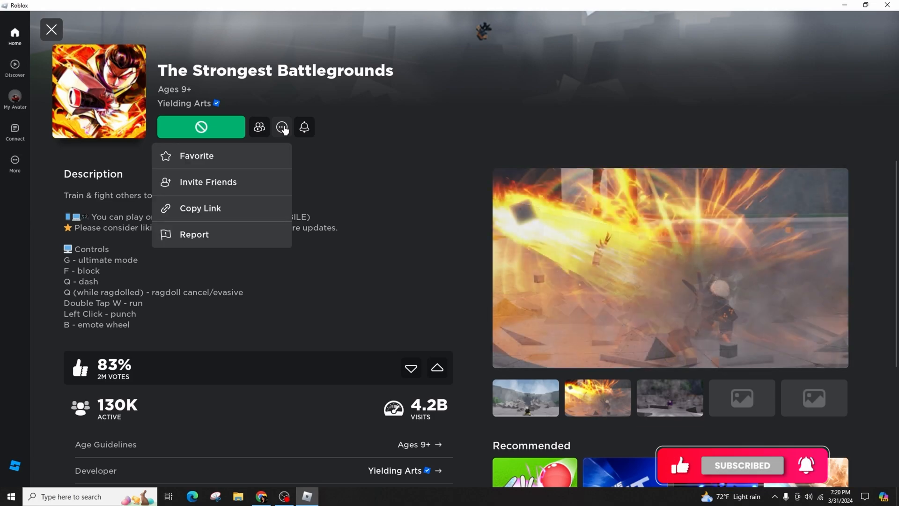
left_click(258, 127)
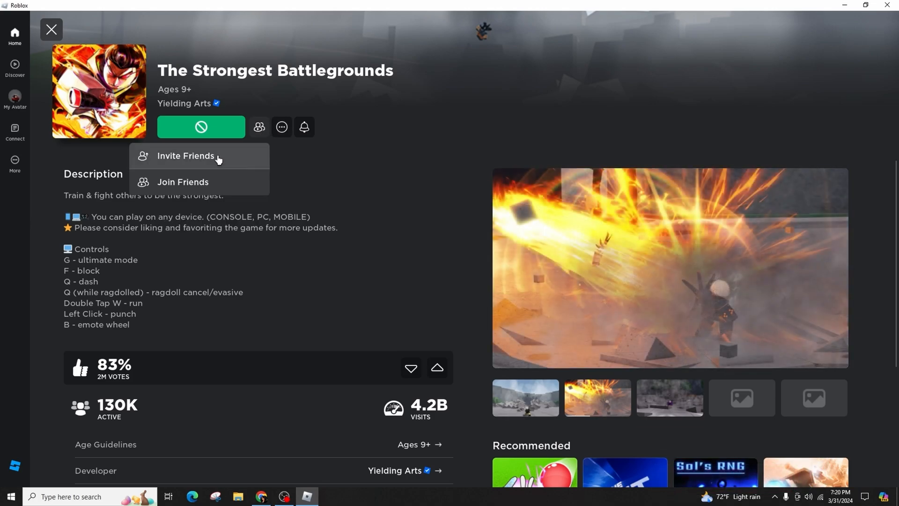
left_click(186, 155)
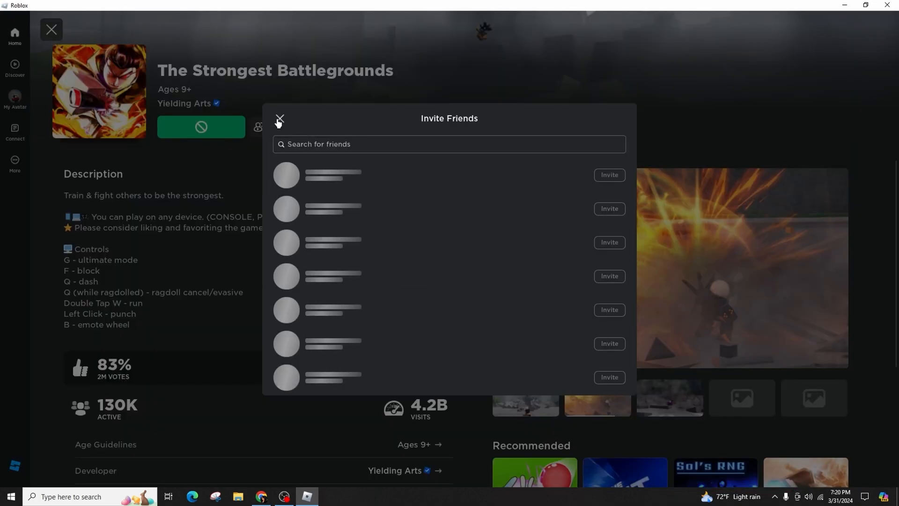
left_click(280, 120)
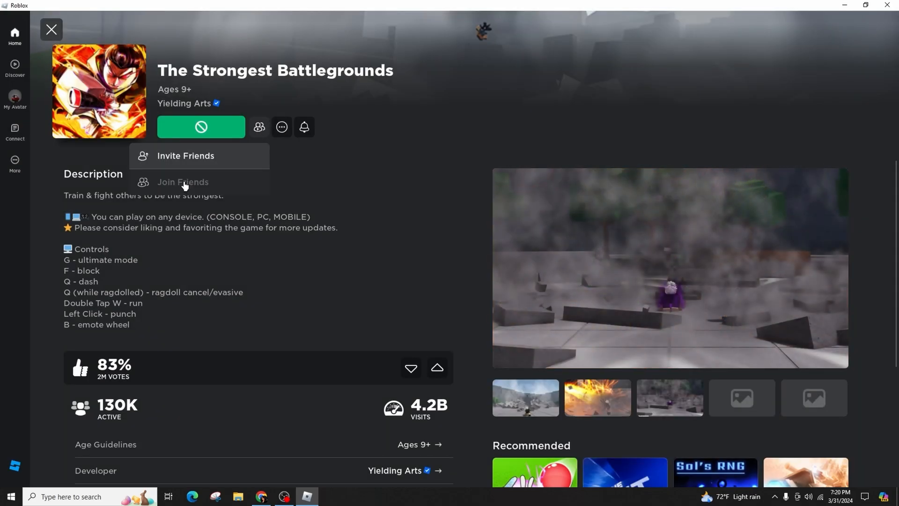
left_click(50, 29)
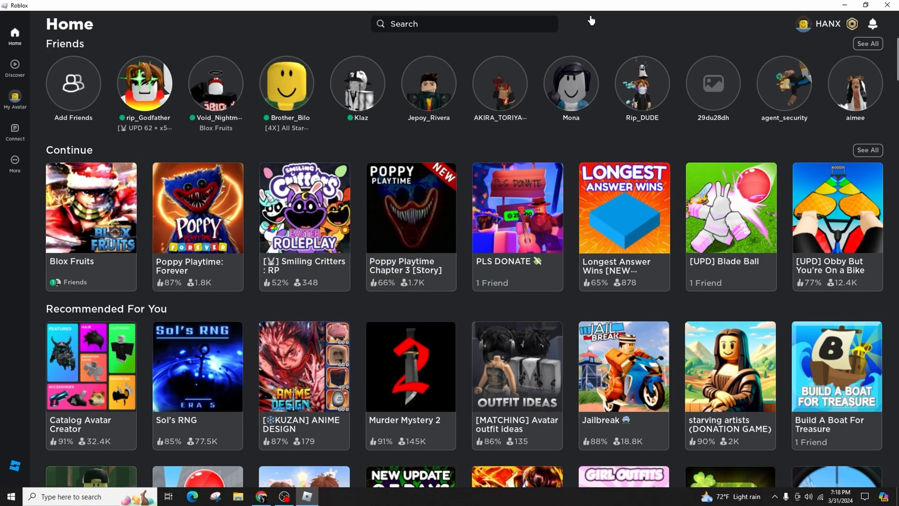
mouse_move(580, 33)
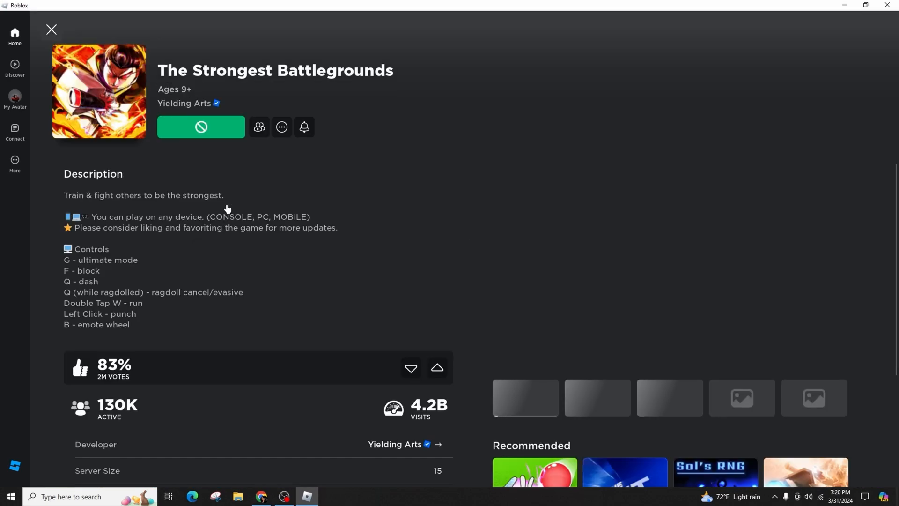
Back on The Strongest Battlegrounds page, choose Join Friends from the friends options
left_click(259, 127)
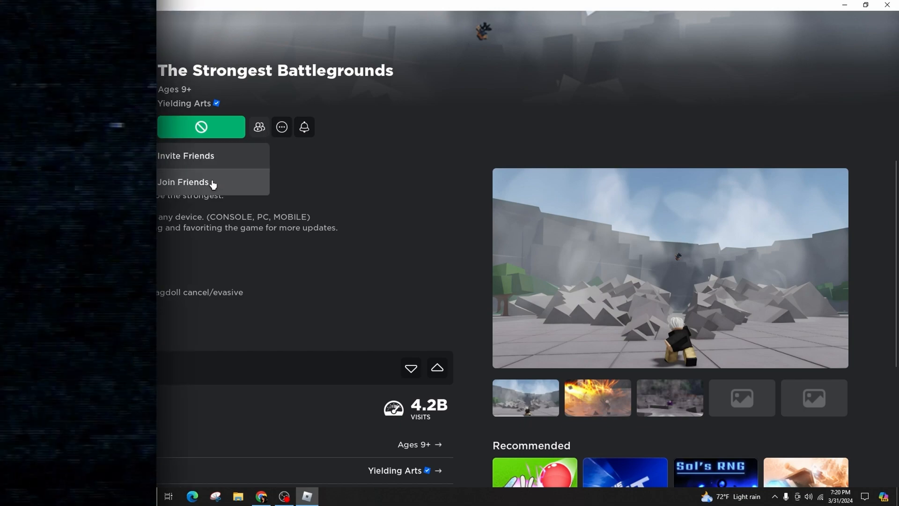